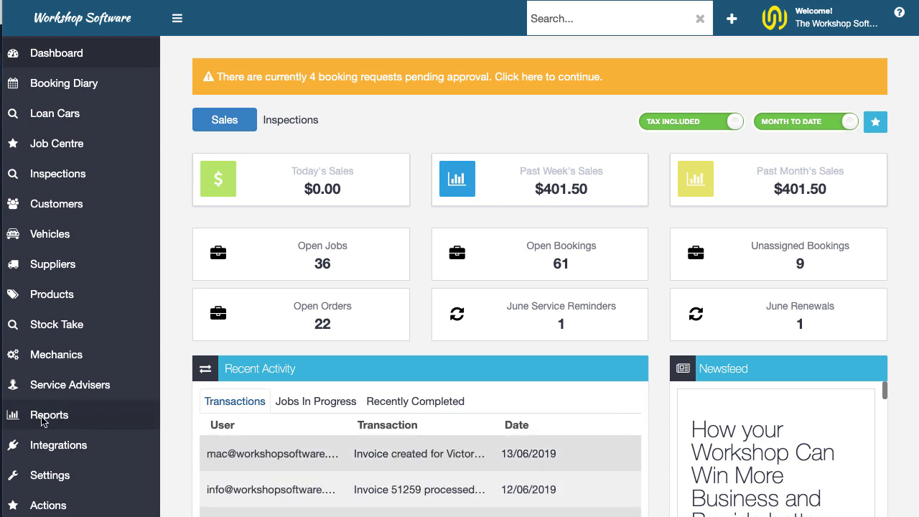
# Go to the Business Reports page from the Reports section of the sidebar.
pyautogui.click(49, 414)
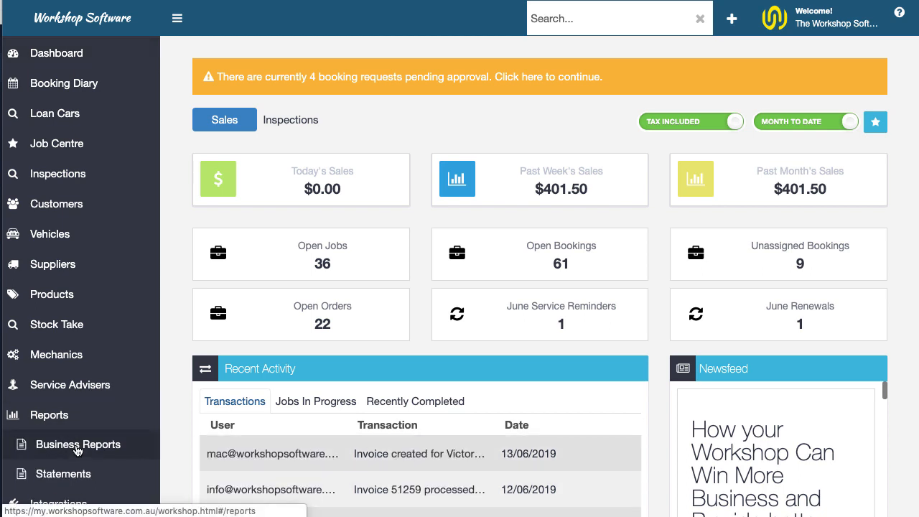
pyautogui.click(78, 444)
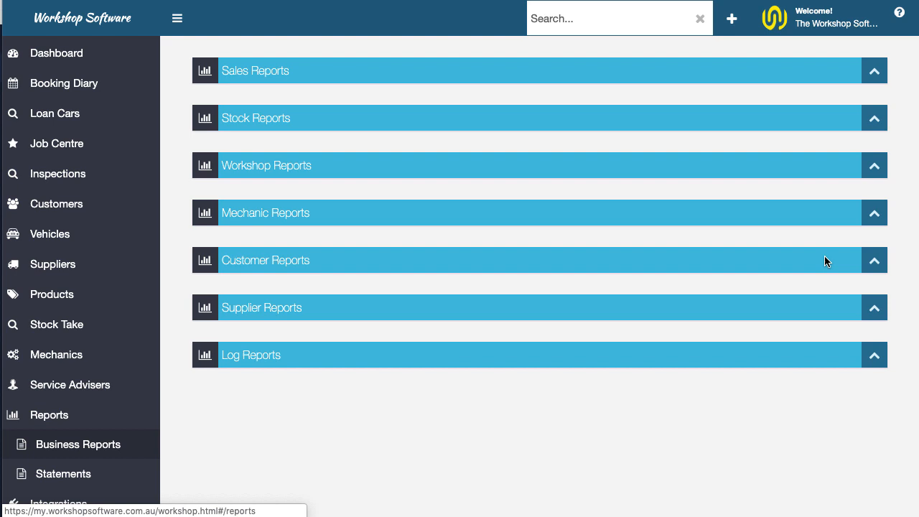
# Expand Sales Reports and enter the Sales Report dates 1/5/2019 to 13/6/2019.
pyautogui.click(873, 71)
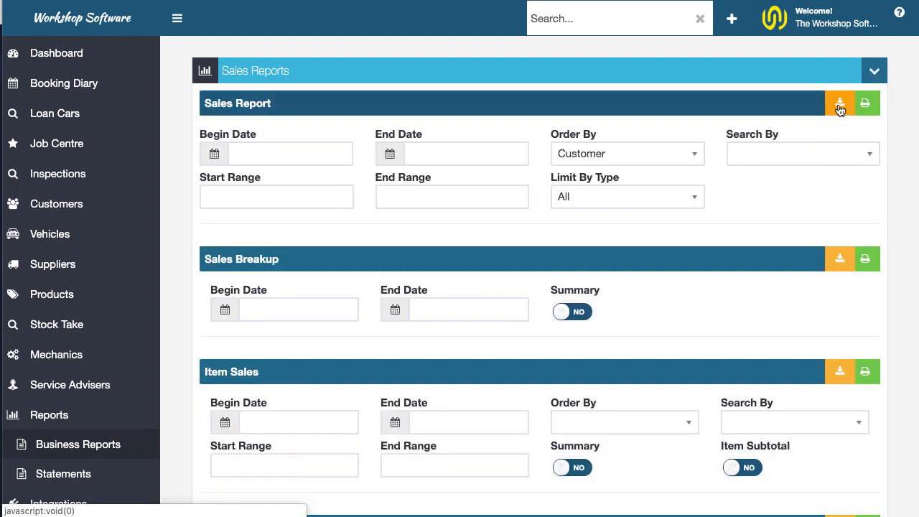
pyautogui.moveTo(839, 103)
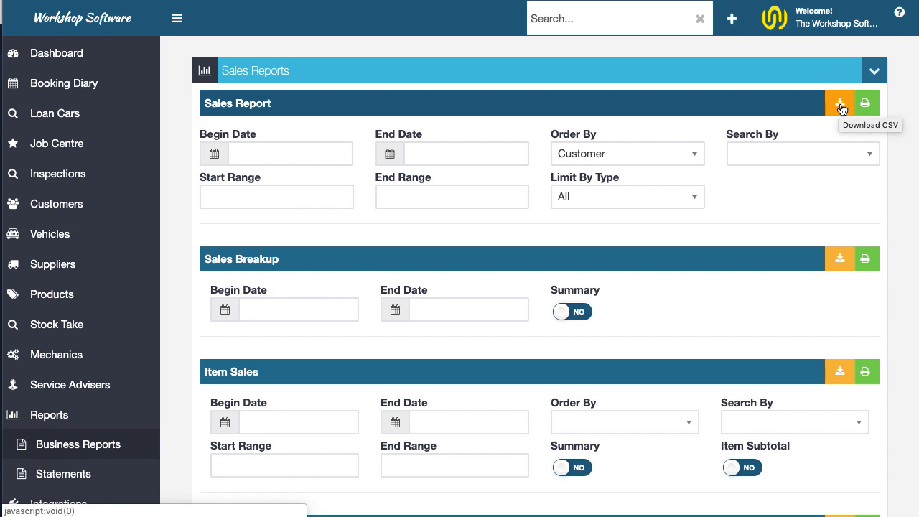
pyautogui.click(214, 154)
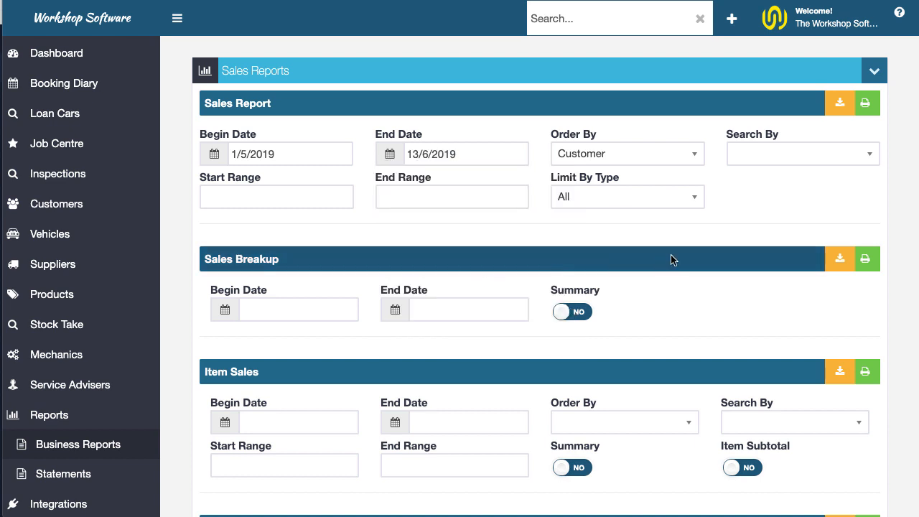
pyautogui.moveTo(894, 123)
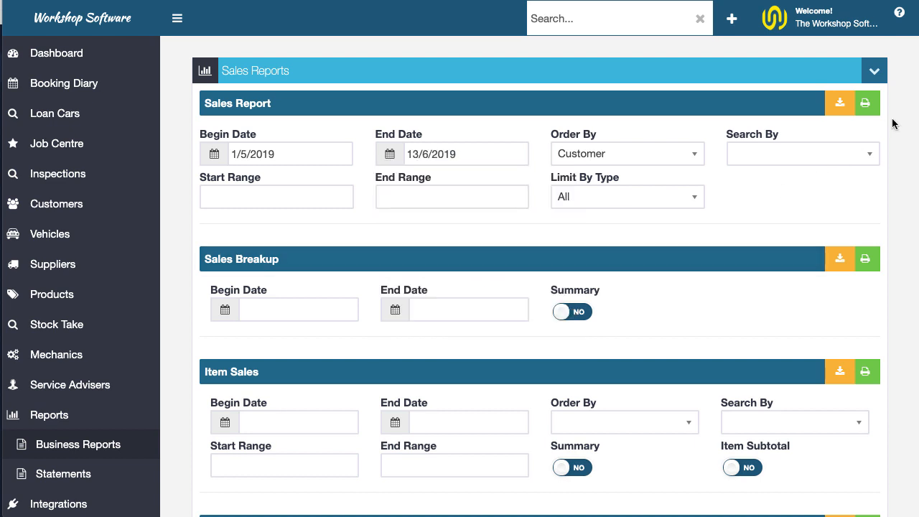
# Download the 1/5/2019–13/6/2019 Sales Report as a CSV file.
pyautogui.click(865, 104)
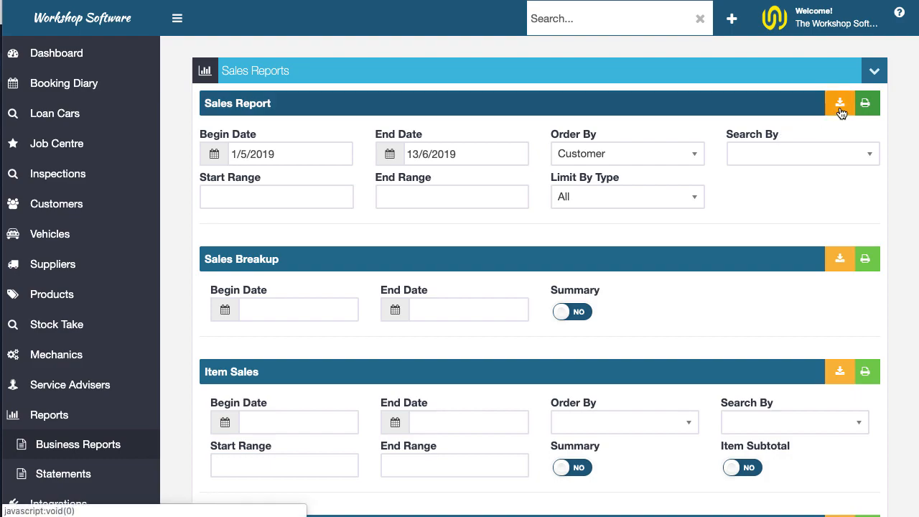
pyautogui.click(840, 103)
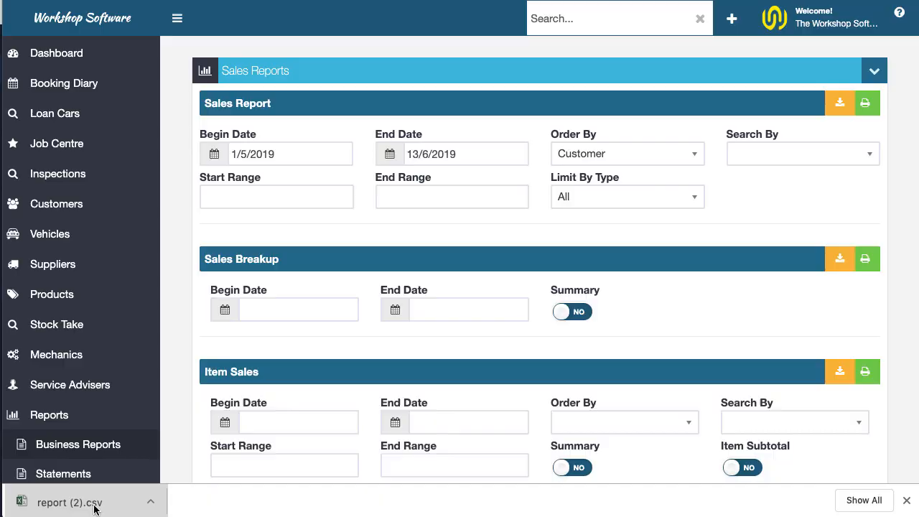
pyautogui.click(69, 503)
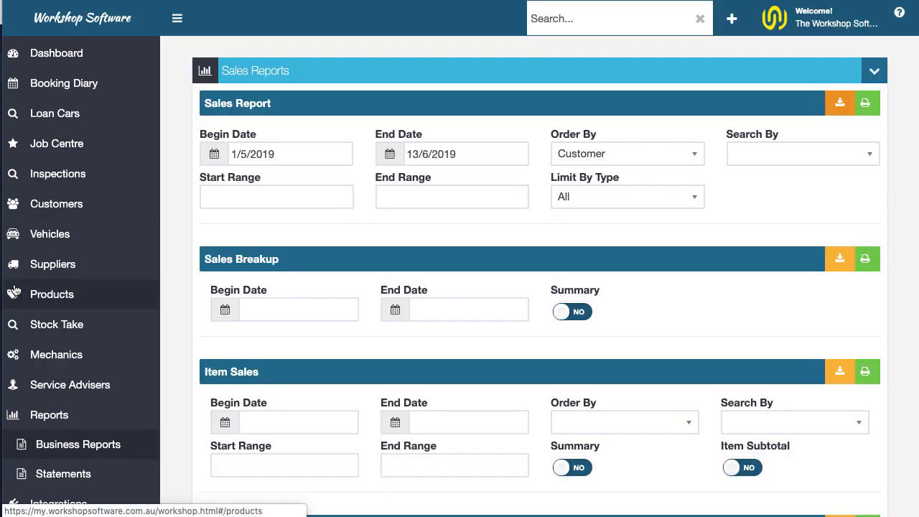
pyautogui.moveTo(797, 319)
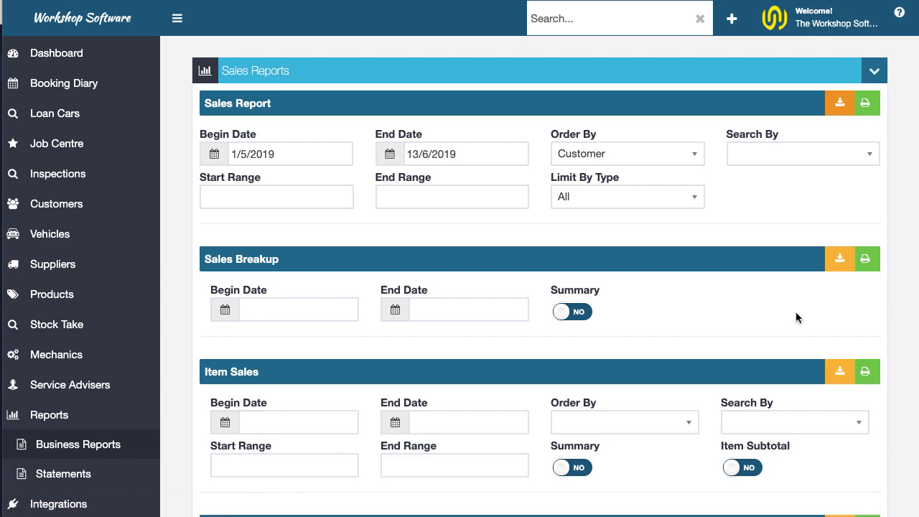
# Scroll past the sales reports to reveal the Stock Reports section with Stock Value.
pyautogui.scroll(-3)
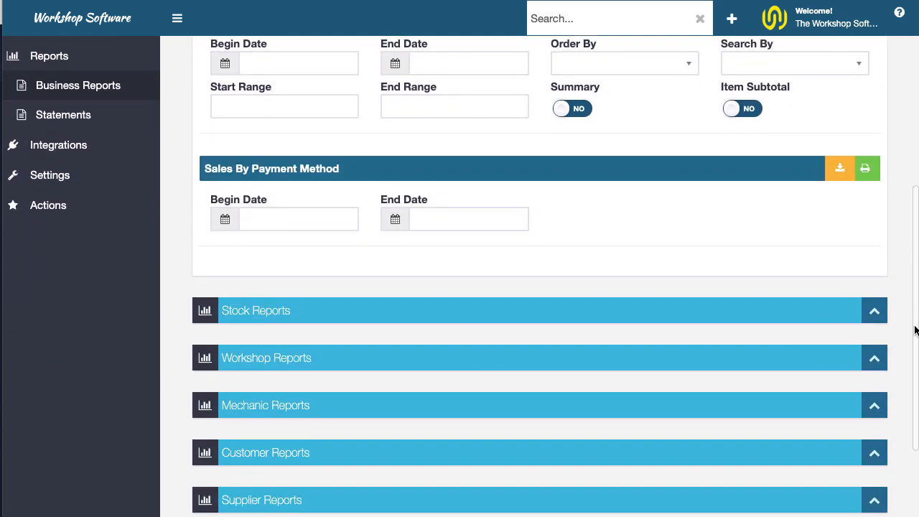
pyautogui.scroll(-3)
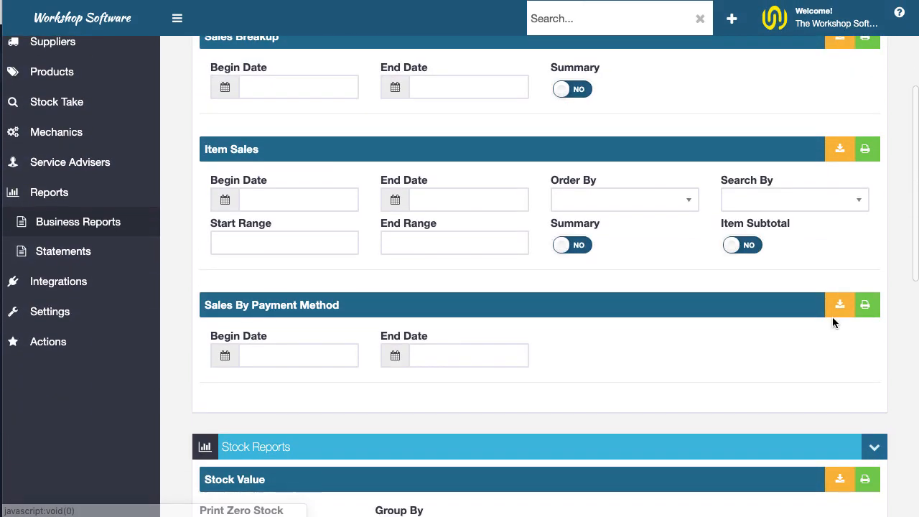
pyautogui.moveTo(461, 373)
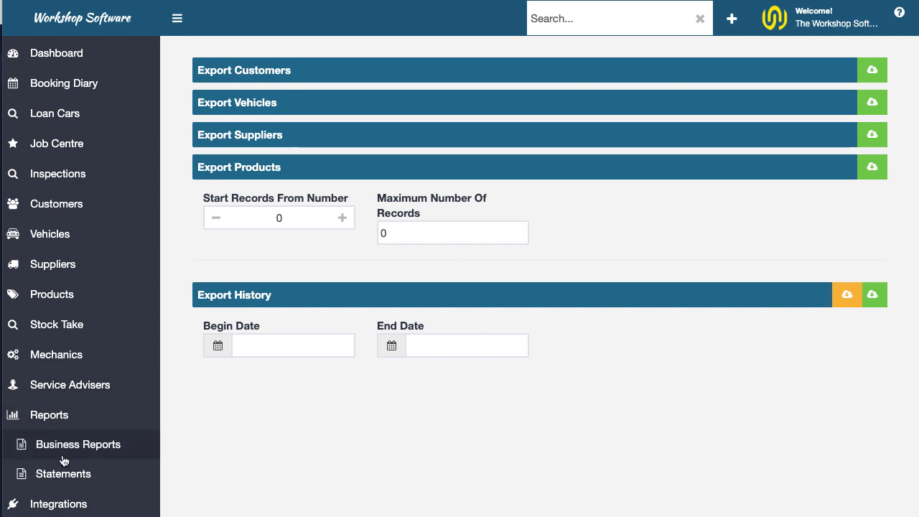
# Return from the Export options page to the Business Reports list.
pyautogui.click(77, 443)
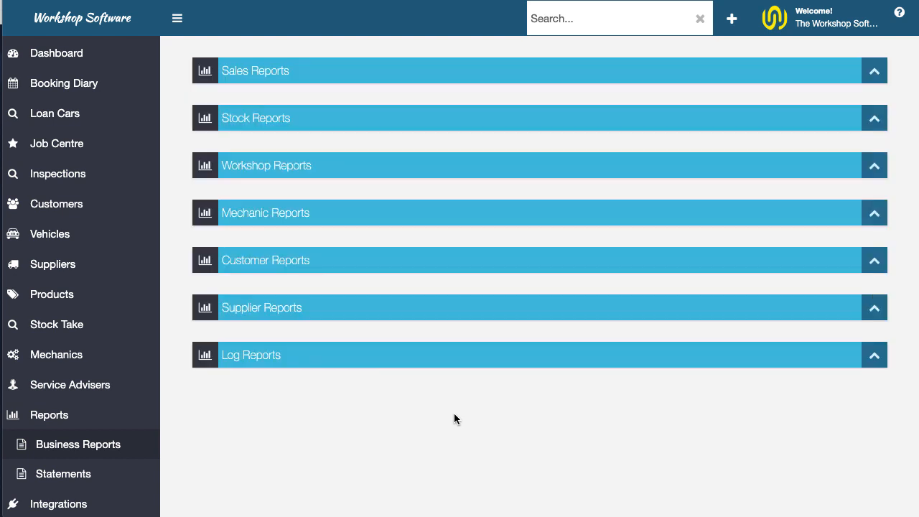
pyautogui.moveTo(845, 161)
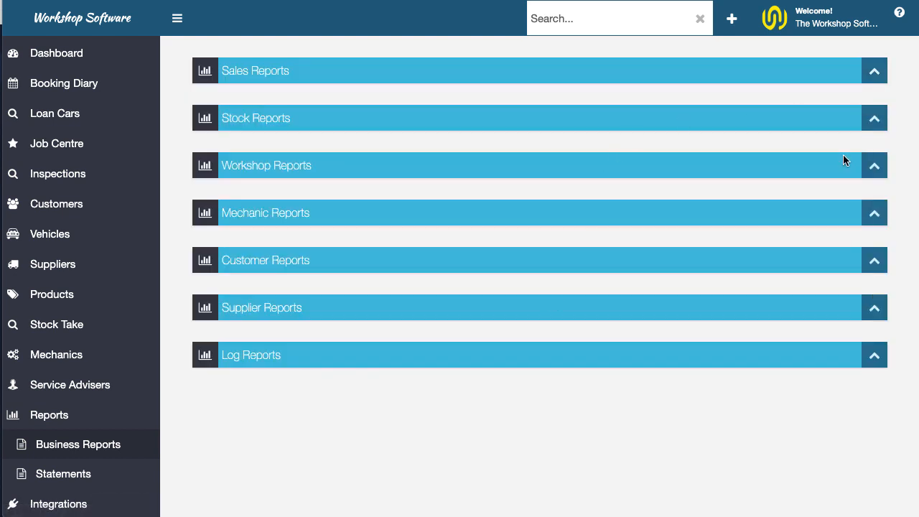
# Expand Workshop Reports and Mechanic Reports to show Work In Progress, Bookings and Mechanic Performance.
pyautogui.click(873, 165)
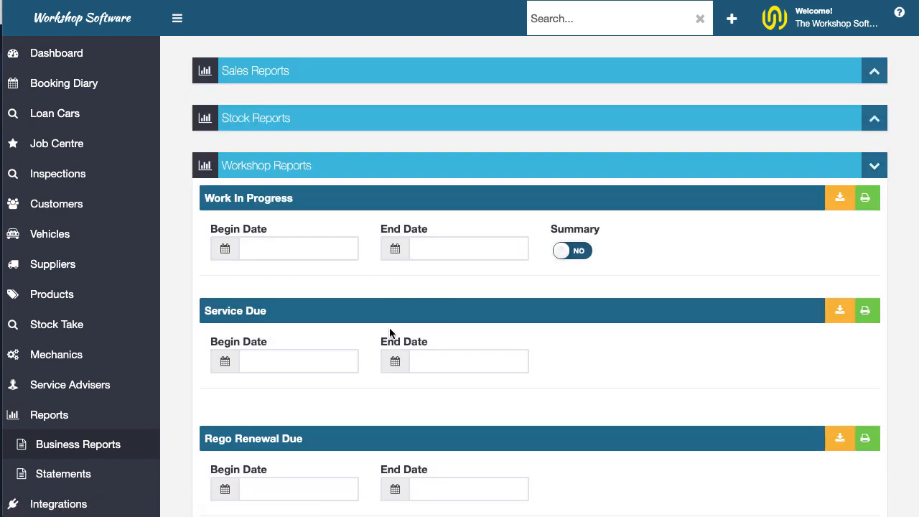
pyautogui.scroll(-3)
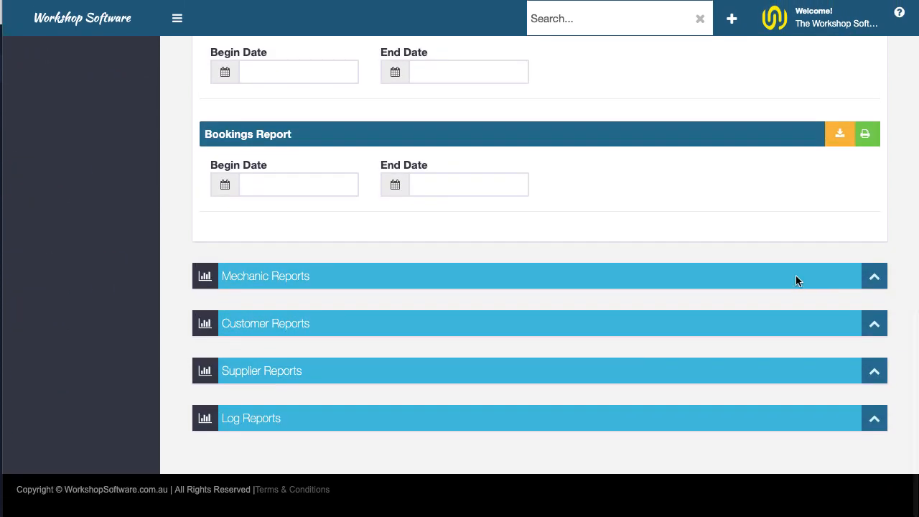
pyautogui.click(539, 276)
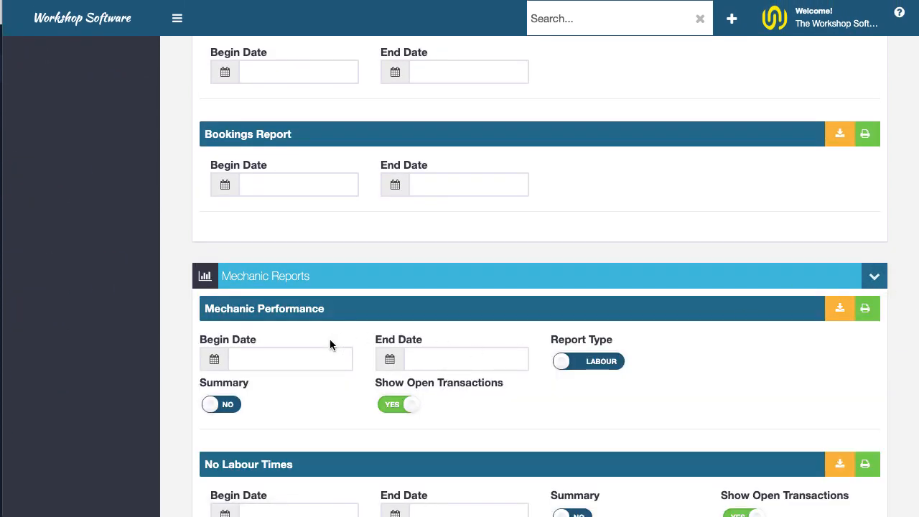